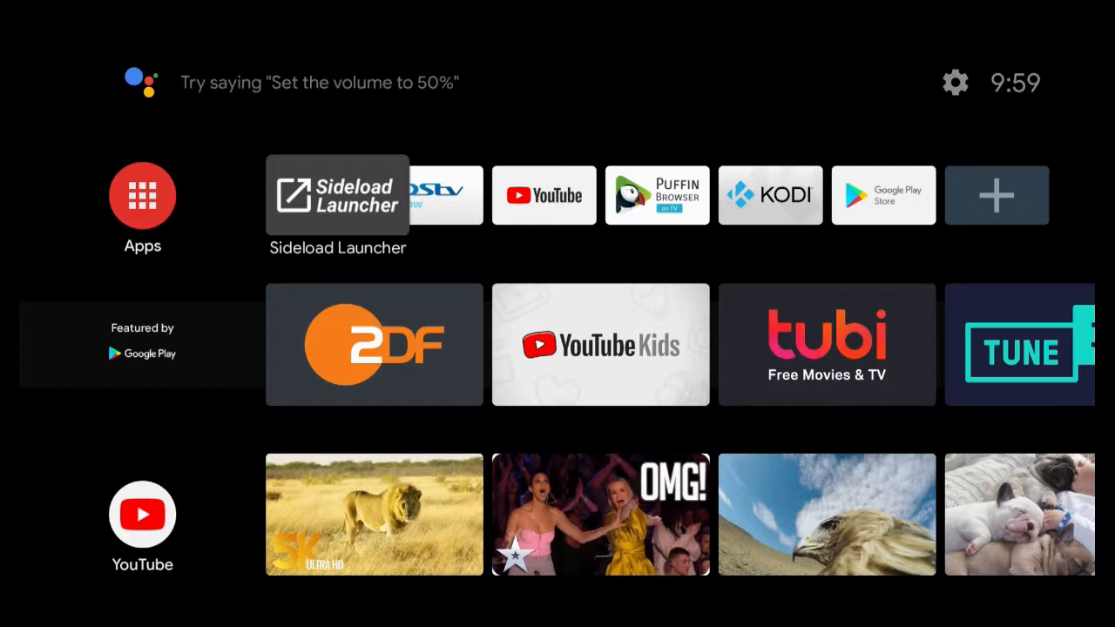
# Launch Netflix from the launcher's Sideload Launcher tile to reach its featured-film home page.
pyautogui.click(337, 194)
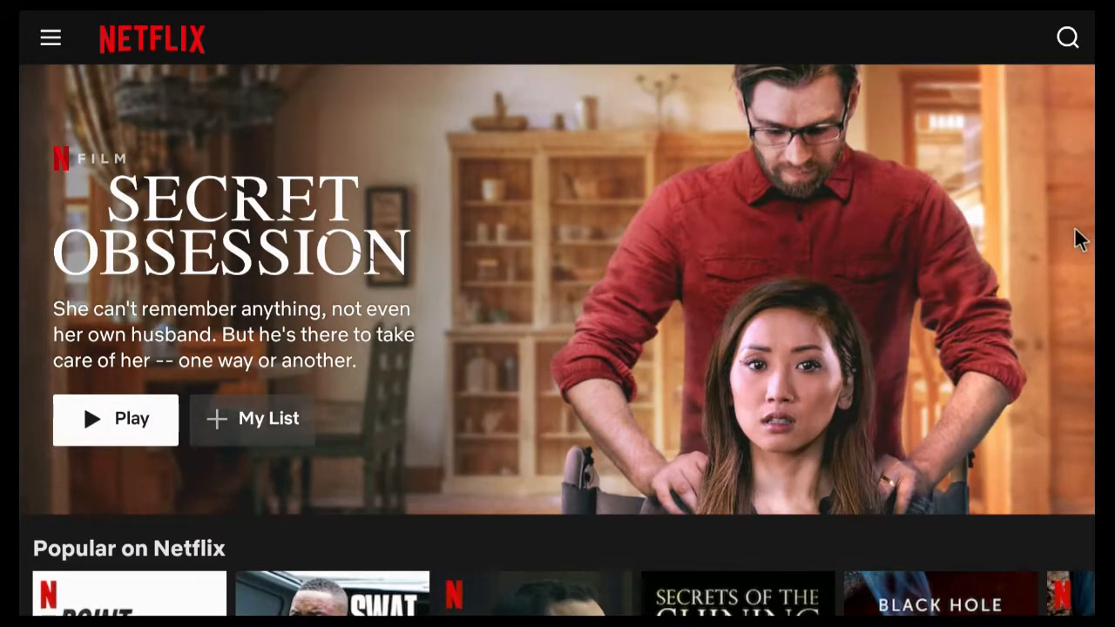
# Scroll through the Popular on Netflix rows, then exit to the Android TV home screen.
pyautogui.scroll(-3)
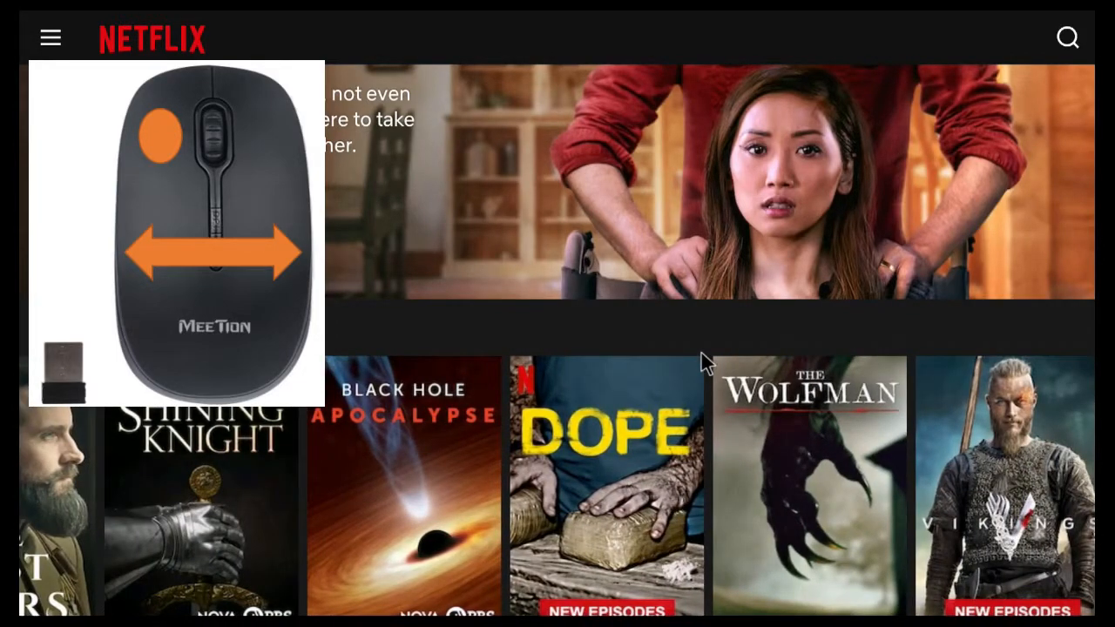
pyautogui.scroll(-3)
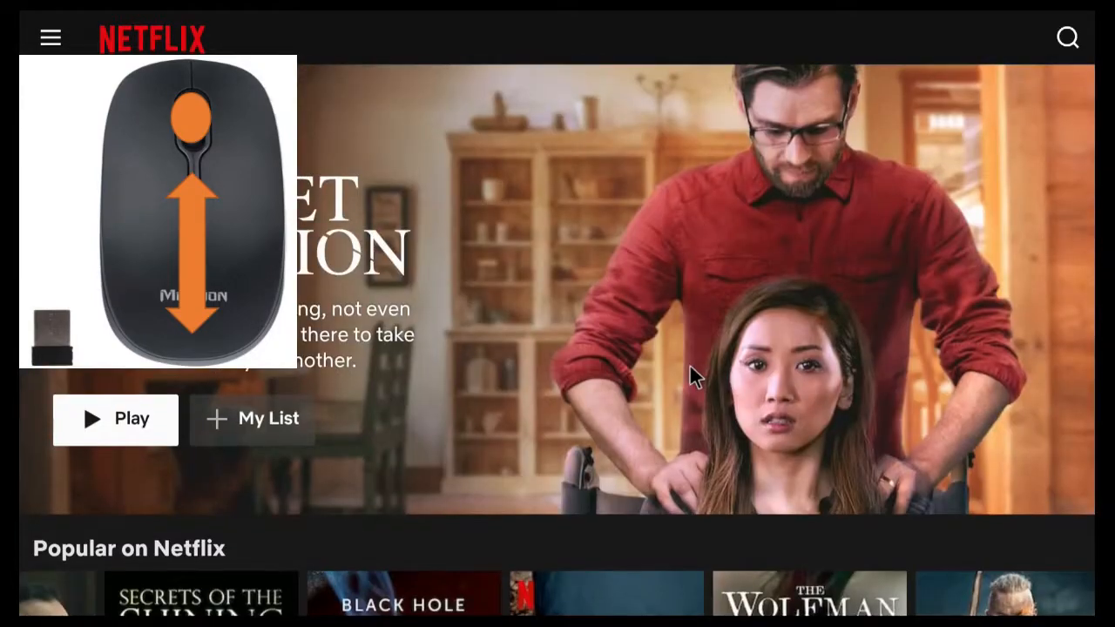
pyautogui.moveTo(701, 374)
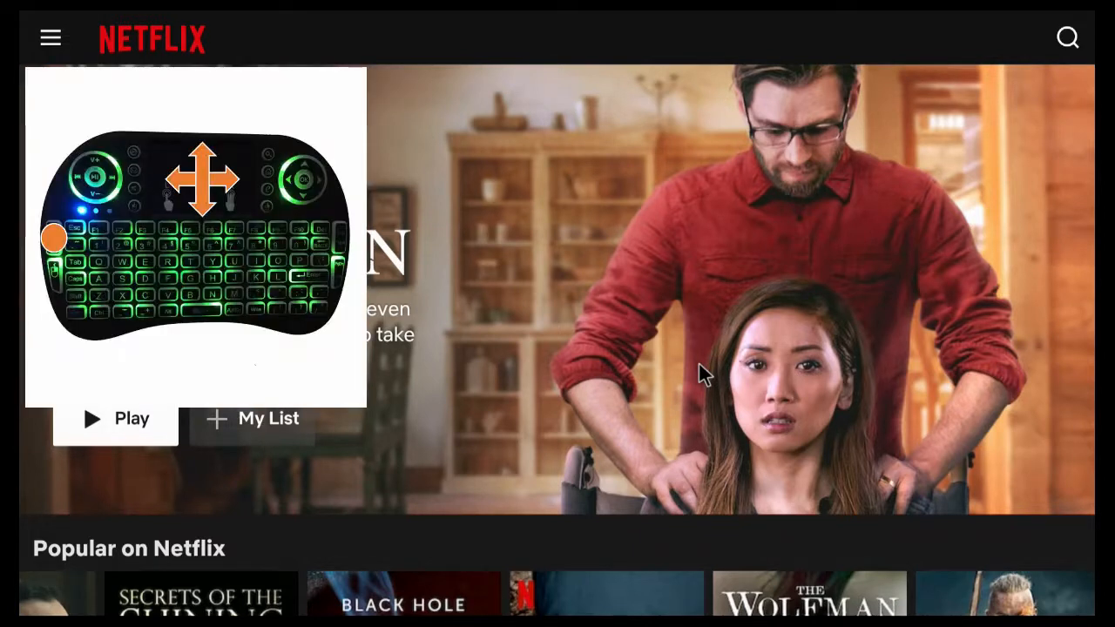
pyautogui.moveTo(433, 514)
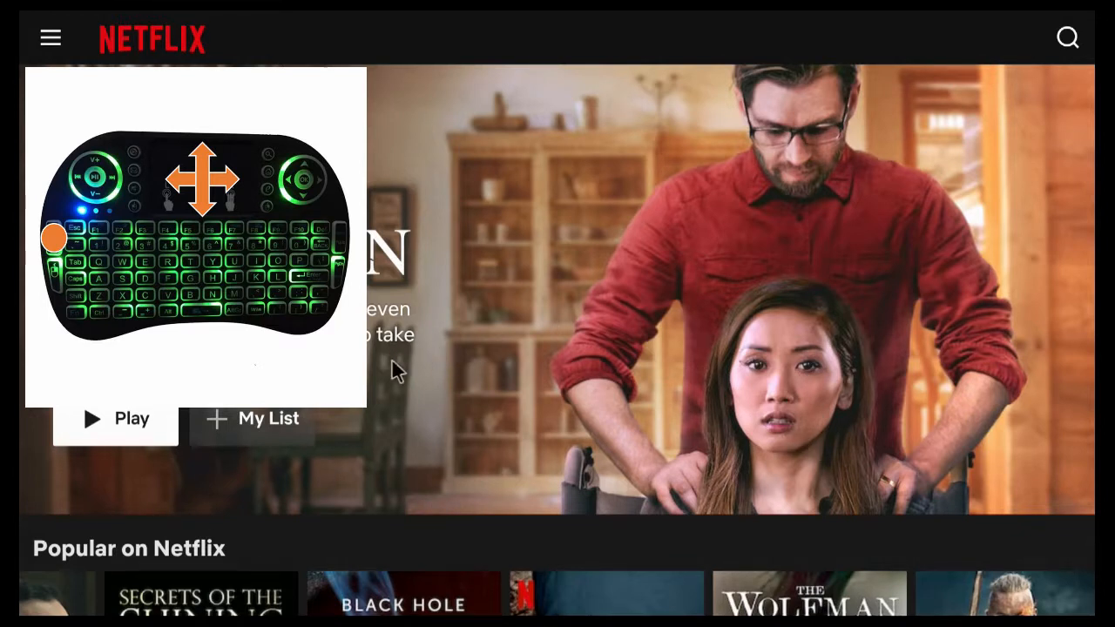
pyautogui.moveTo(448, 449)
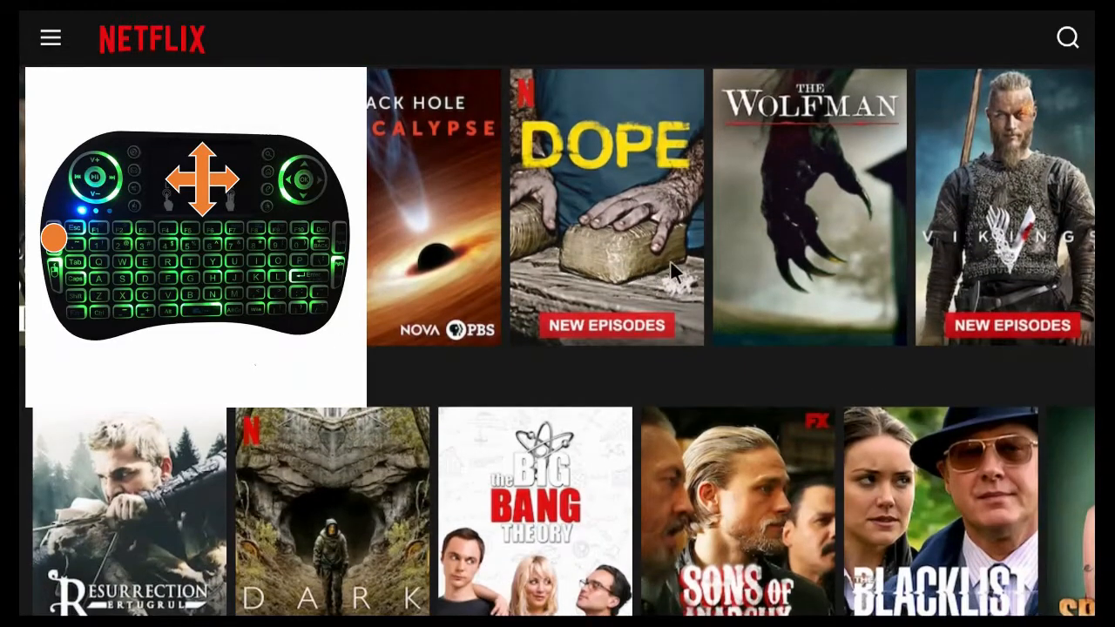
pyautogui.hscroll(3)
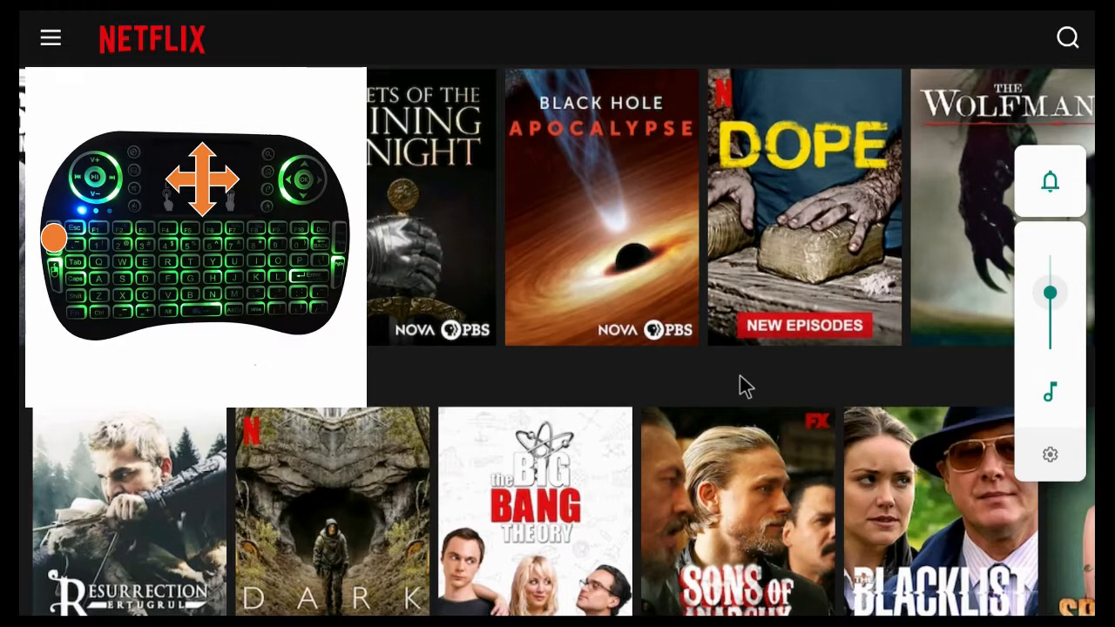
pyautogui.moveTo(1050, 292); pyautogui.dragTo(1050, 305)
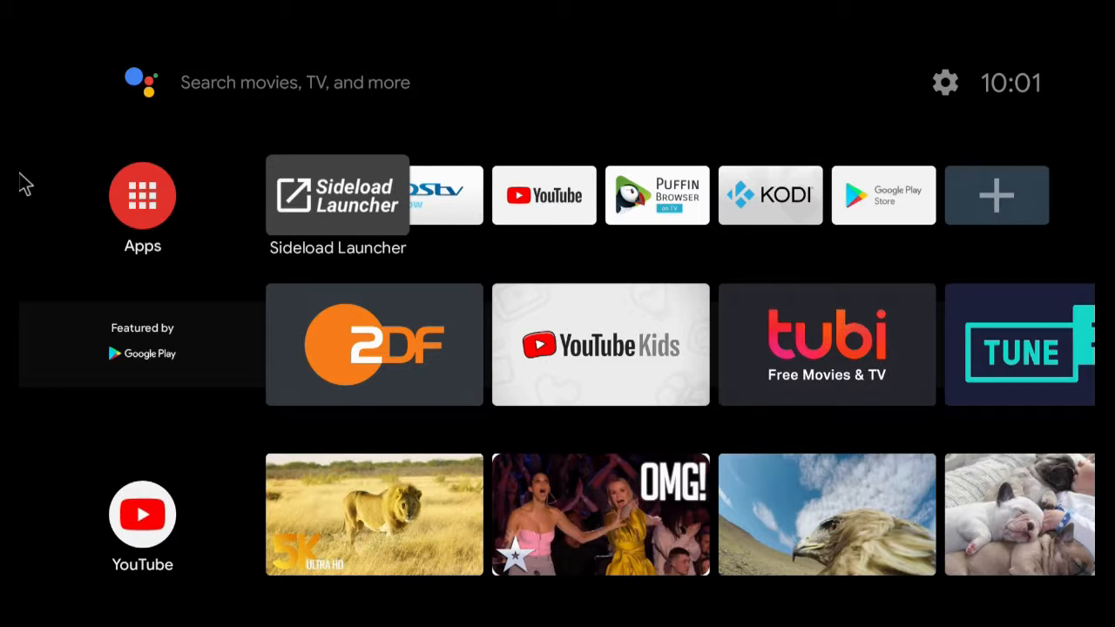
# Launch Kodi from the Kodi tile on the launcher's favourites row.
pyautogui.hscroll(3)
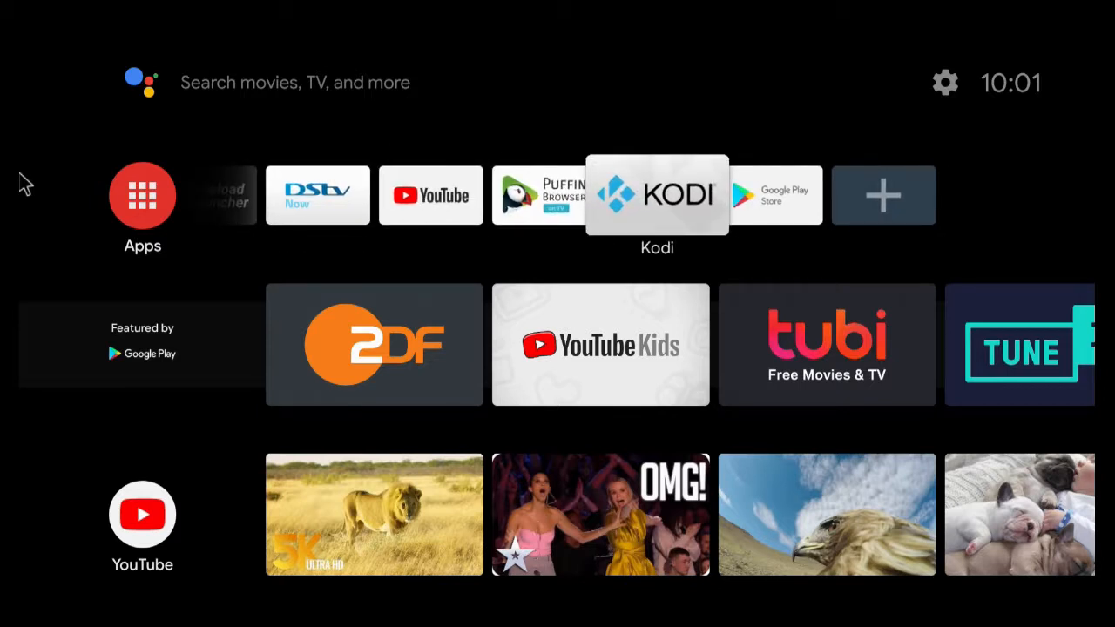
pyautogui.click(657, 194)
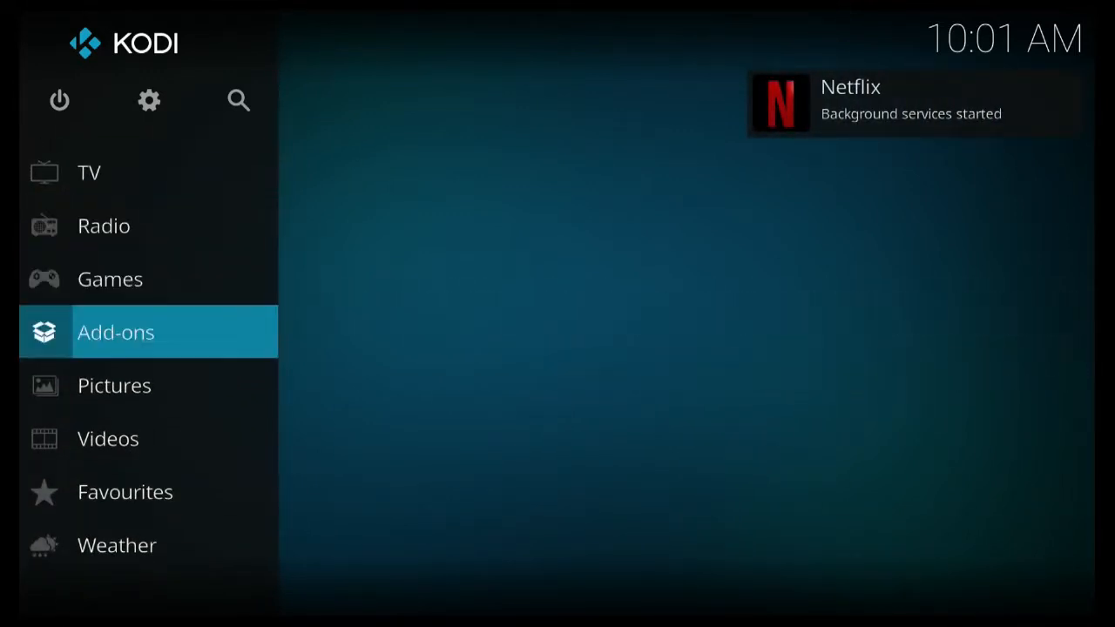
pyautogui.click(116, 332)
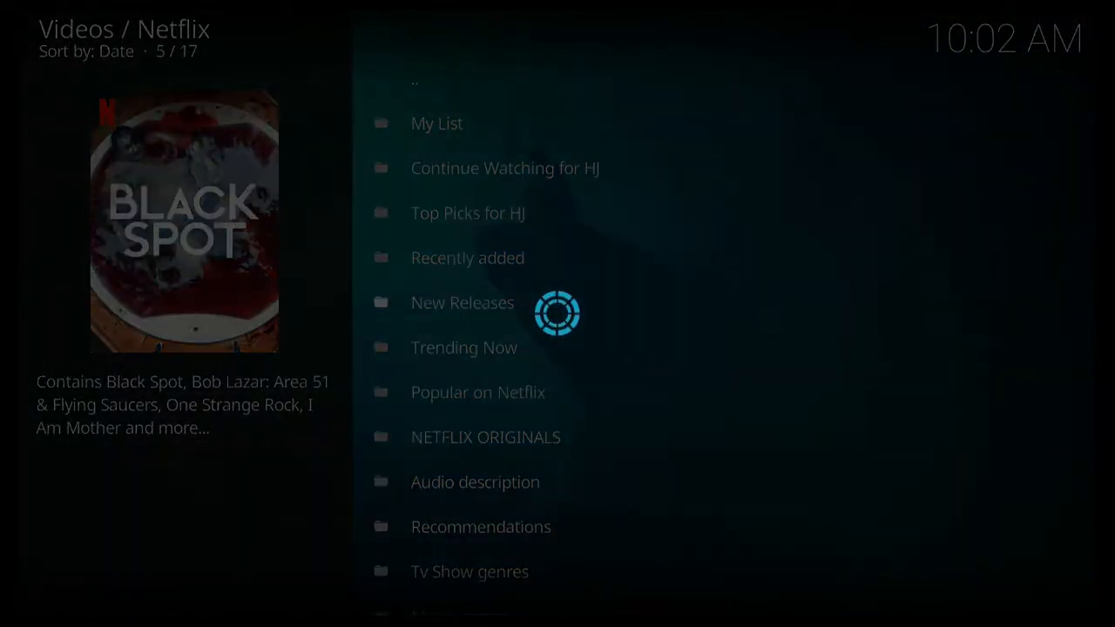
pyautogui.click(463, 302)
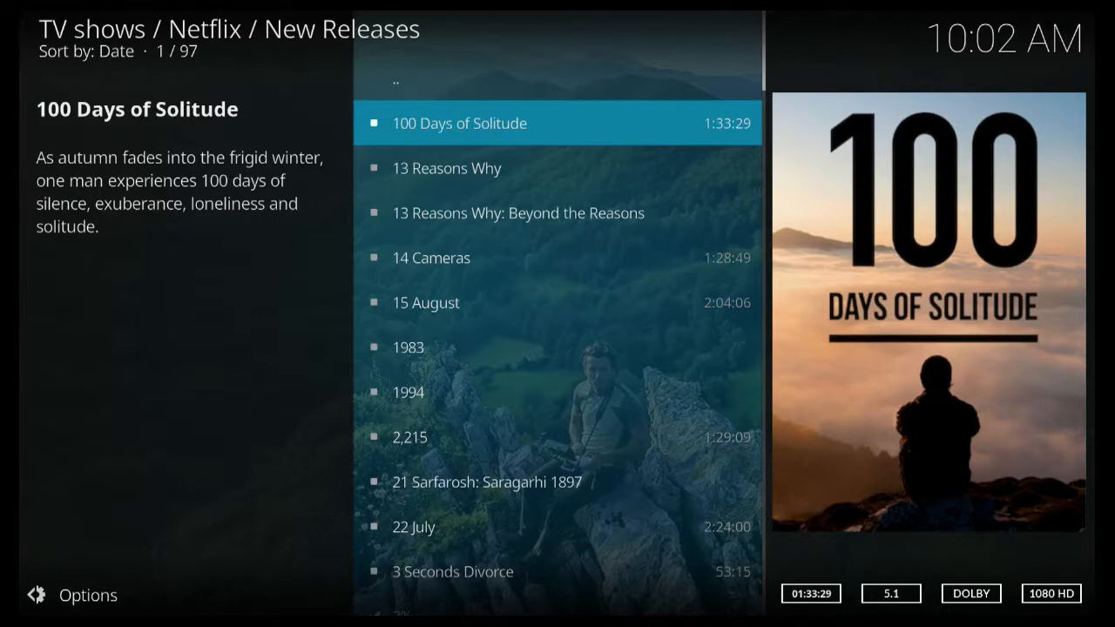
pyautogui.scroll(-3)
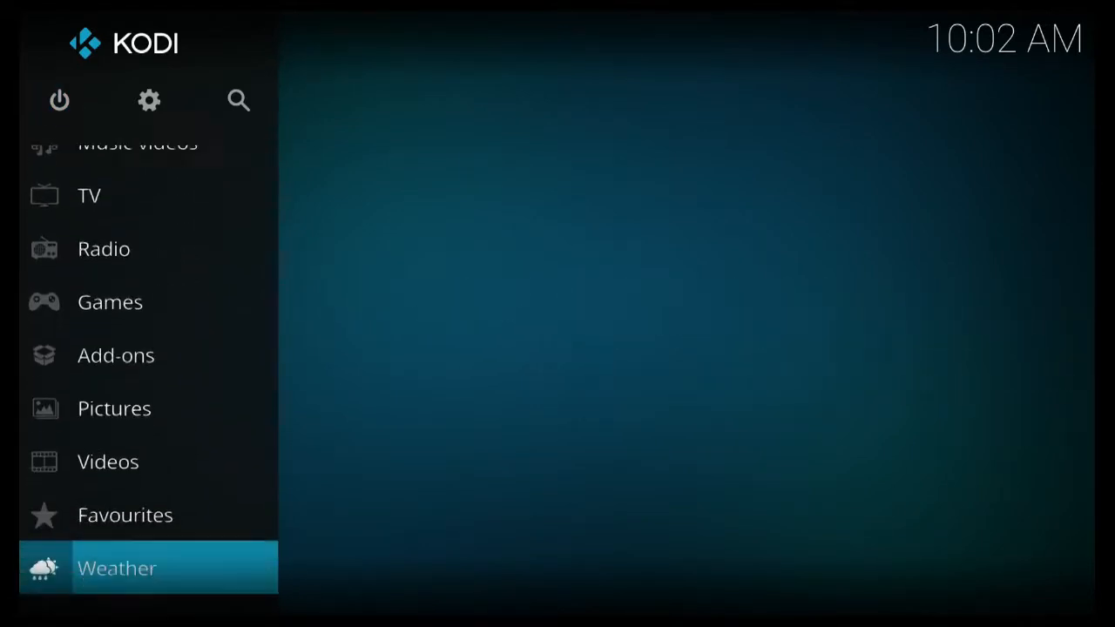
# Open the Netflix add-on's information page via Settings > Add-ons > My add-ons > Video add-ons.
pyautogui.click(149, 101)
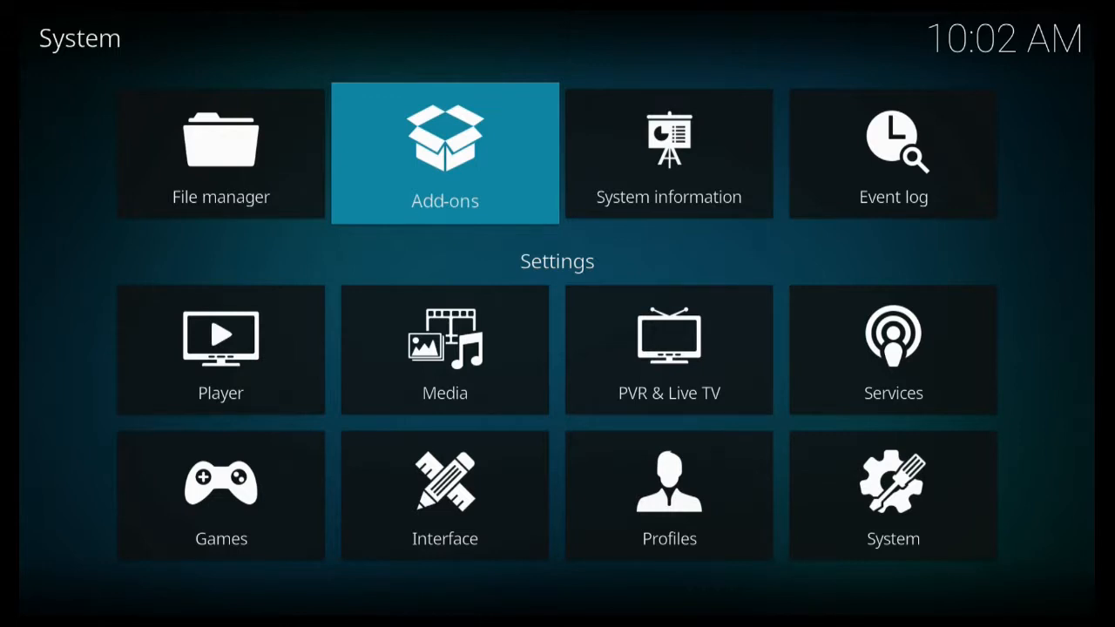
pyautogui.click(444, 153)
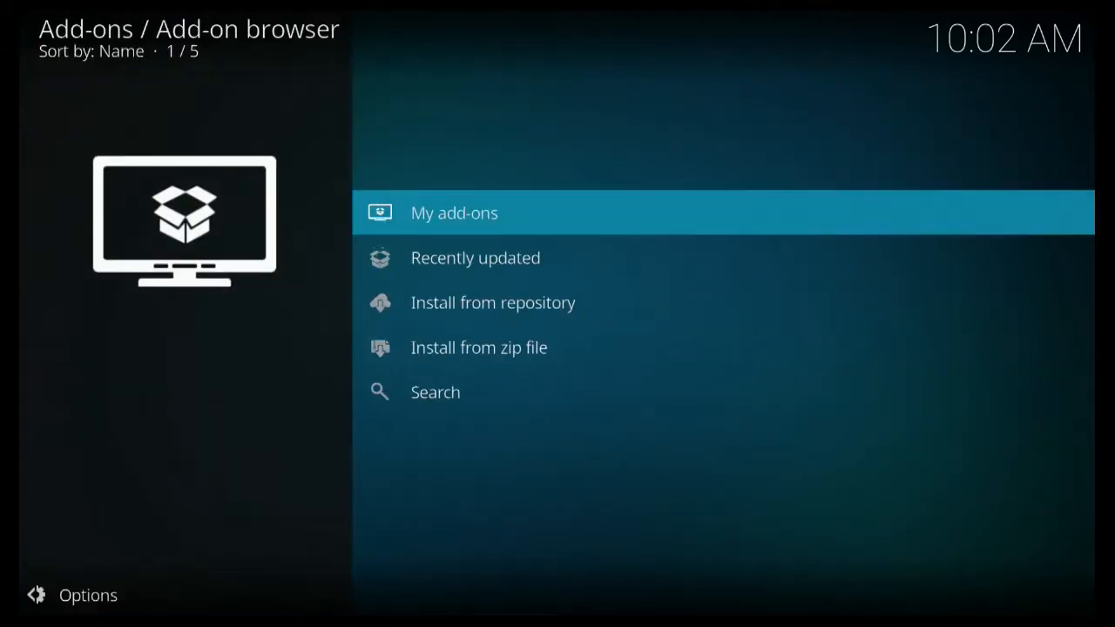
pyautogui.click(454, 213)
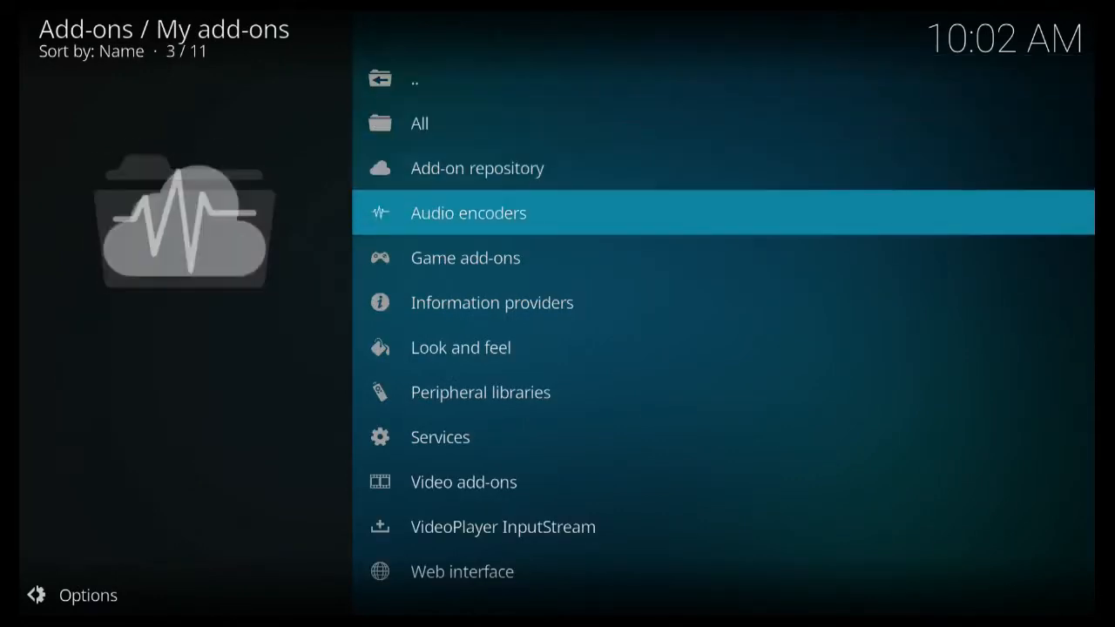
pyautogui.click(463, 482)
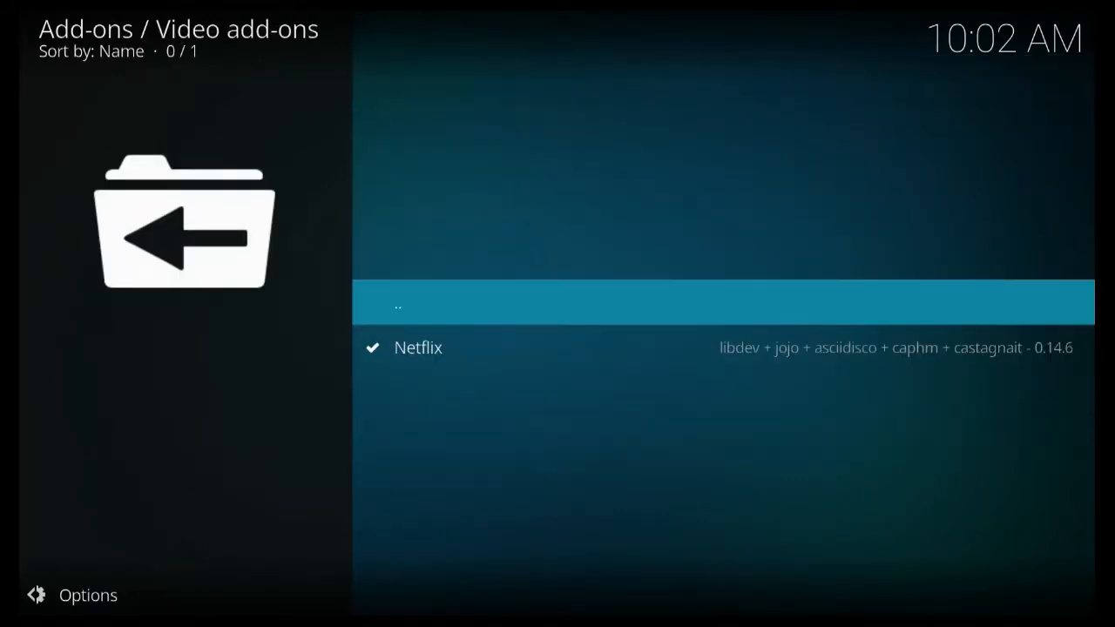
pyautogui.click(418, 347)
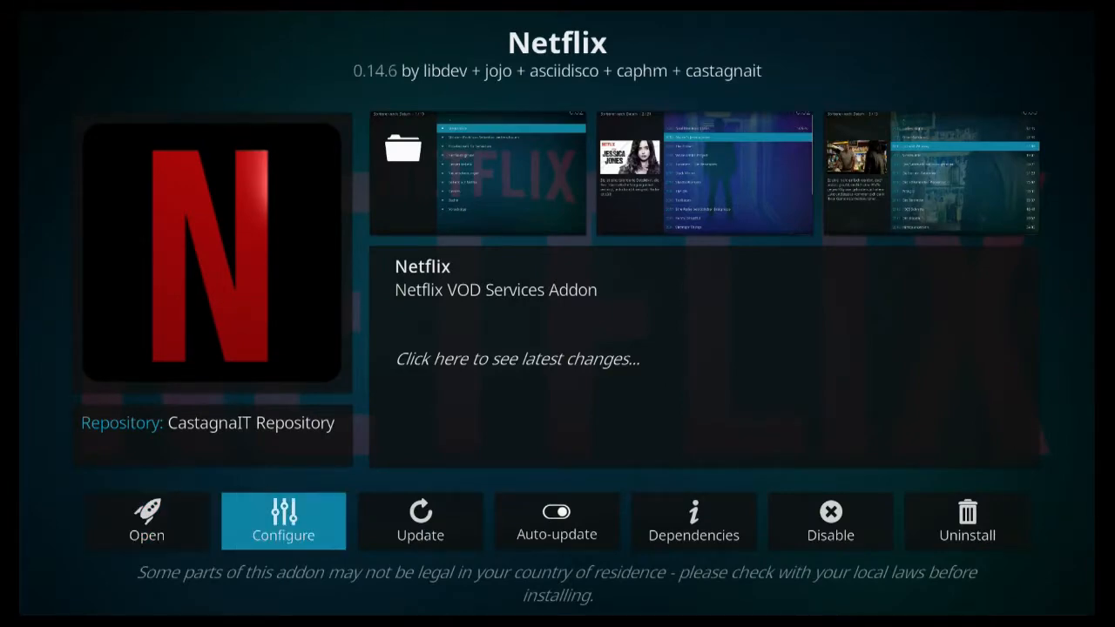
# Open the Netflix add-on settings and view the Account adult pin and Library sections.
pyautogui.click(283, 521)
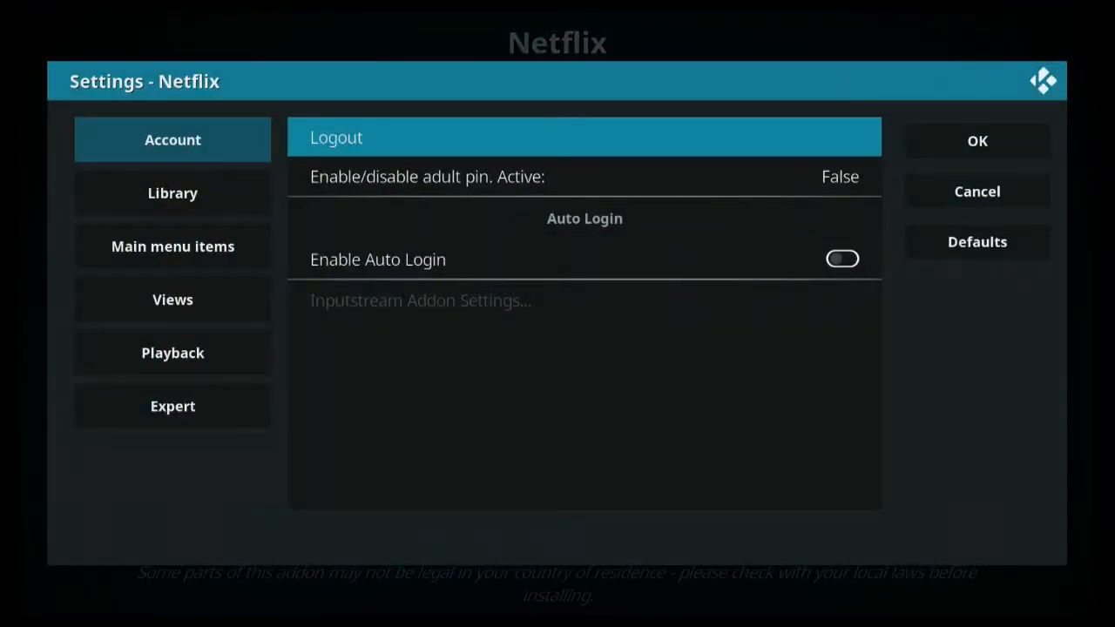
pyautogui.press('down')
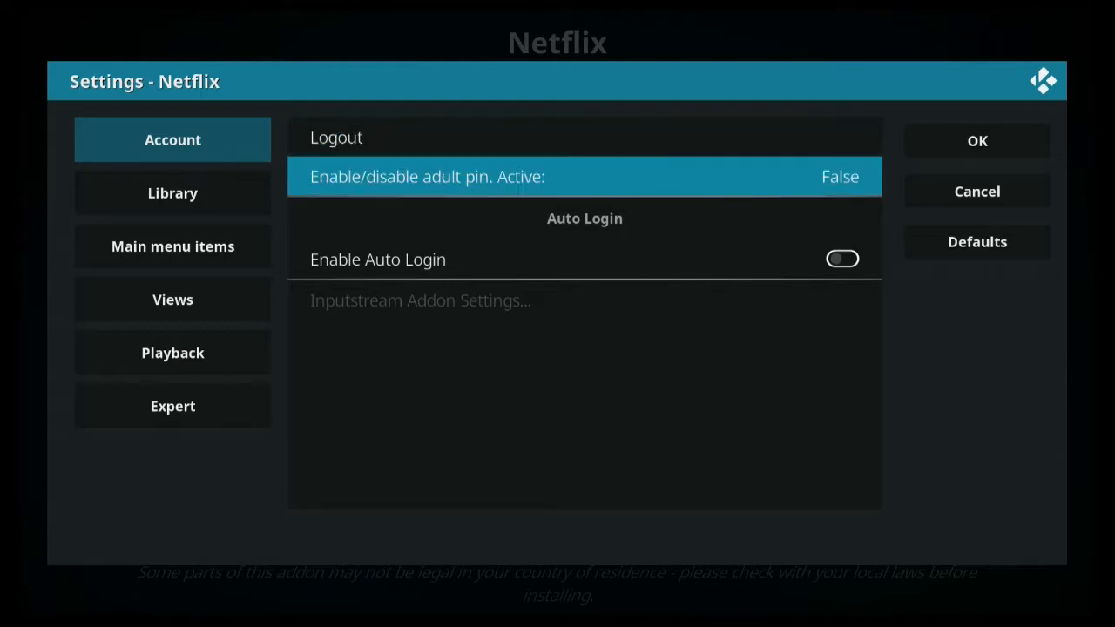
pyautogui.click(173, 192)
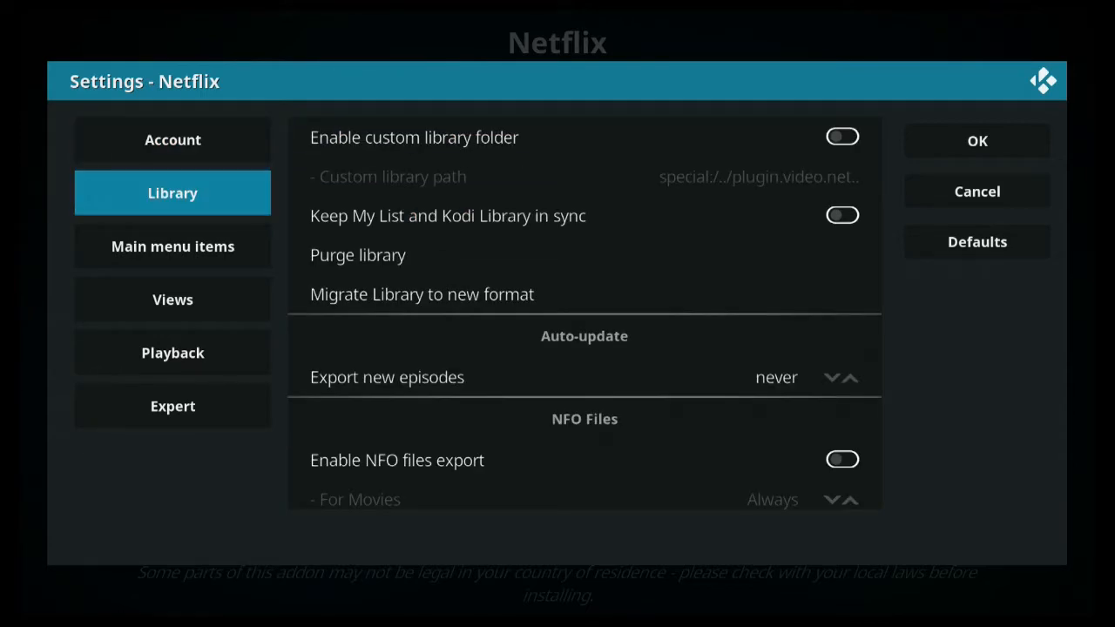
# Review the Main menu items and Playback sections, ending on the Expert content-profile options.
pyautogui.click(172, 245)
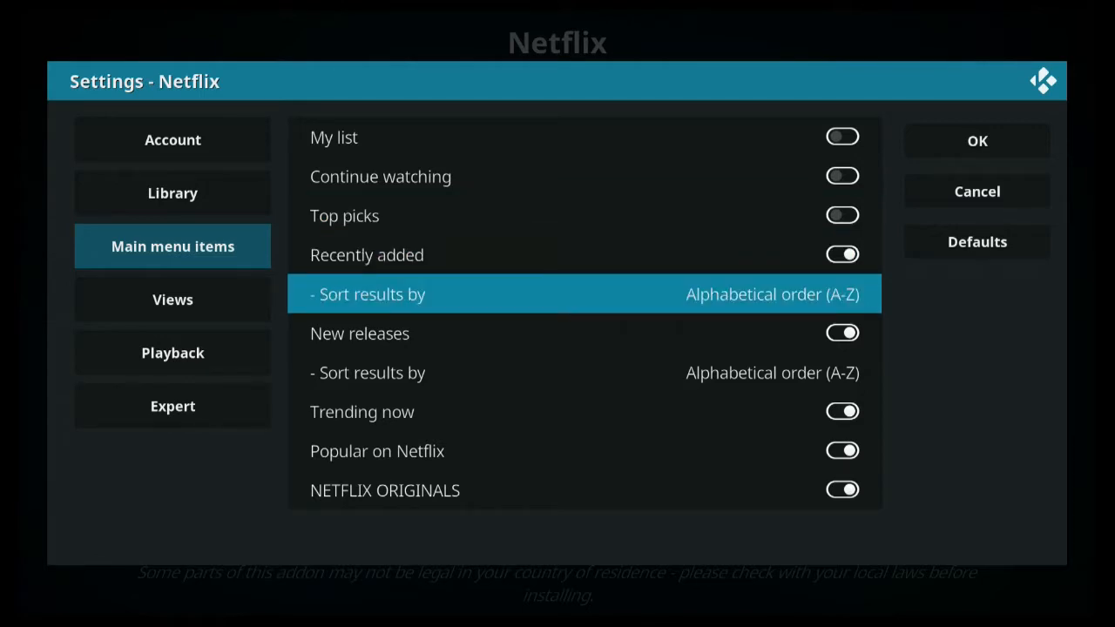
pyautogui.scroll(-3)
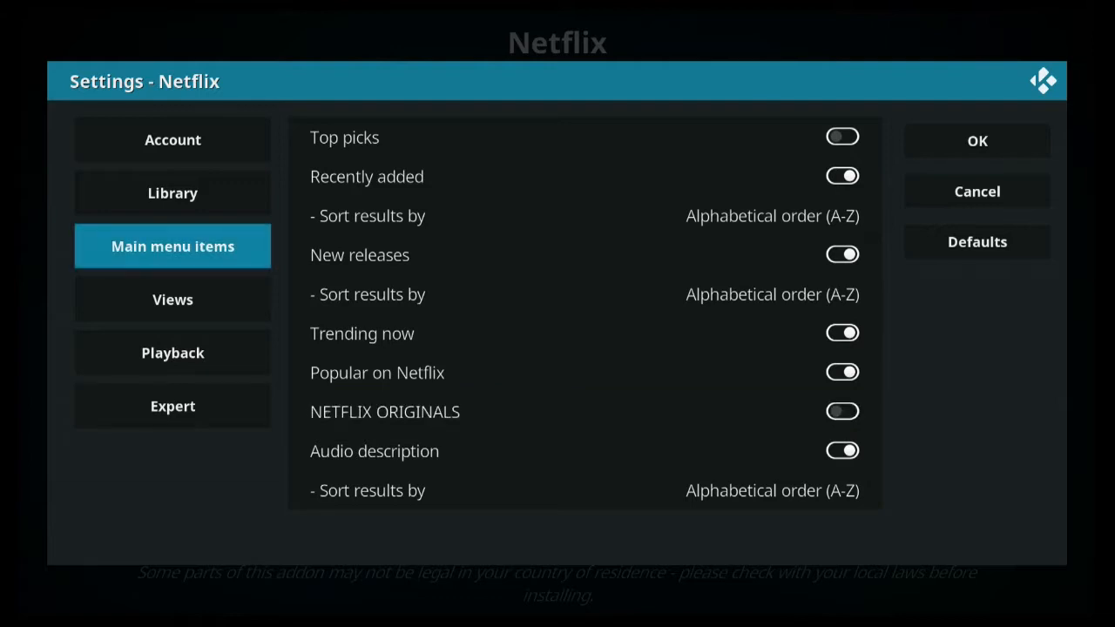
pyautogui.click(173, 352)
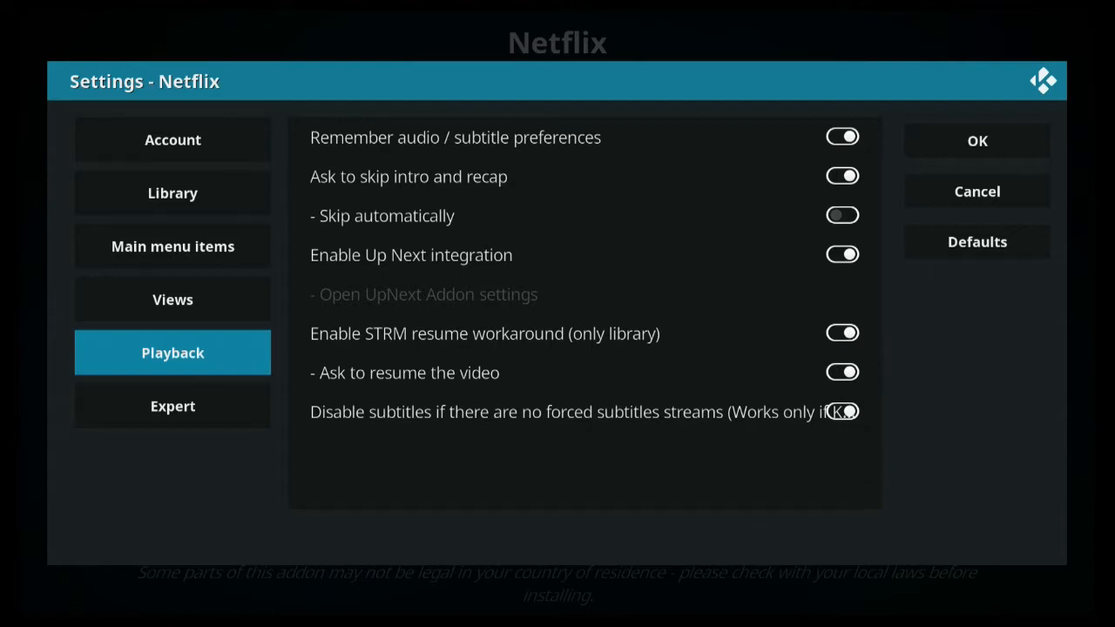
pyautogui.click(172, 405)
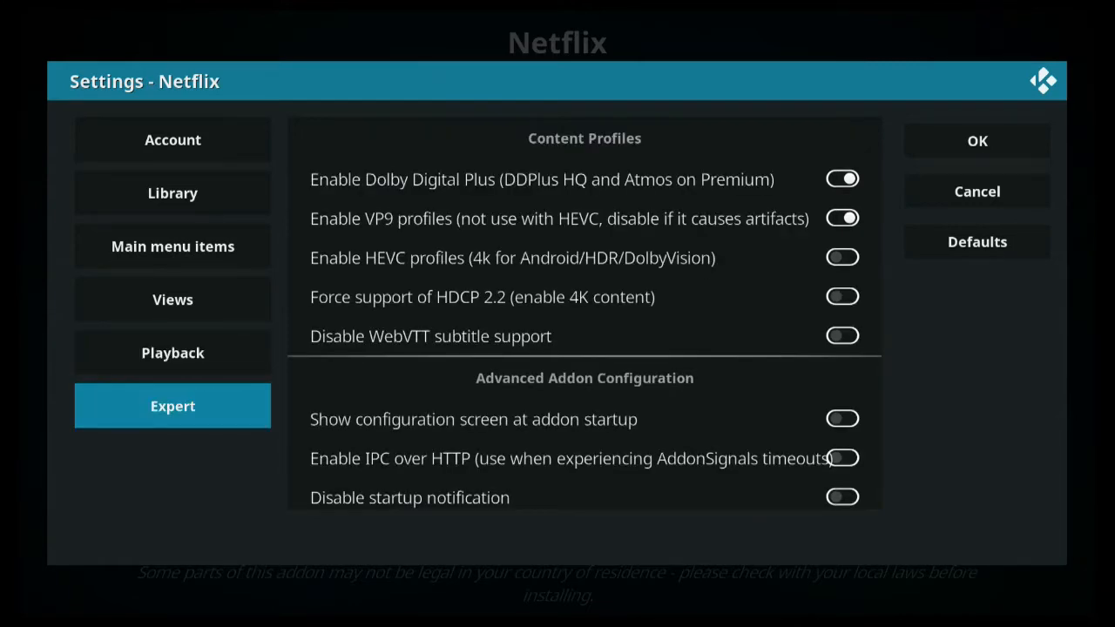